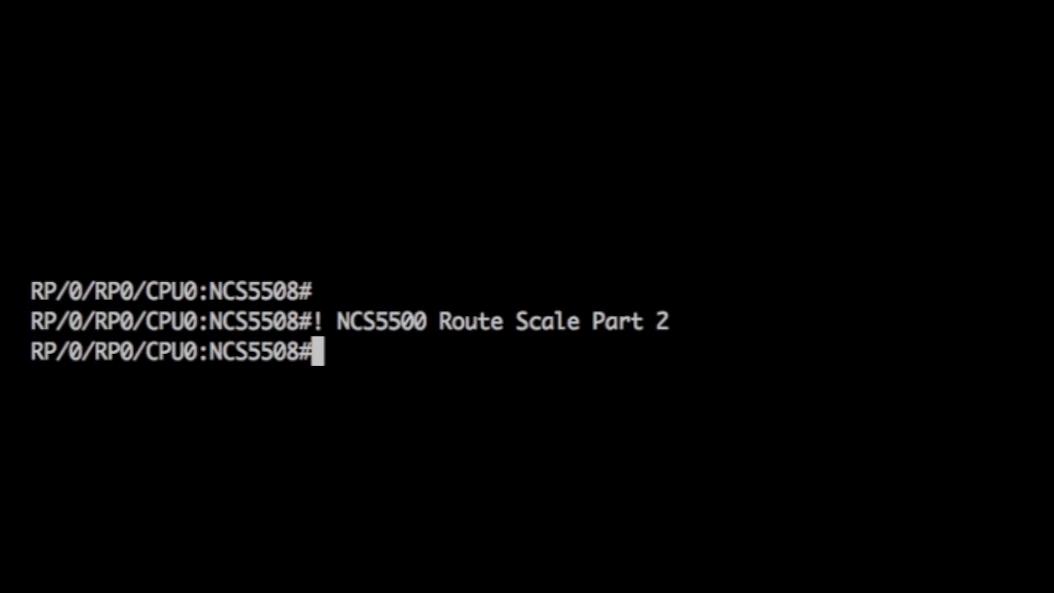
Step: Add the comment '! Today, high scale routing with external TCAM' at the prompt
text(! Today, high sc)
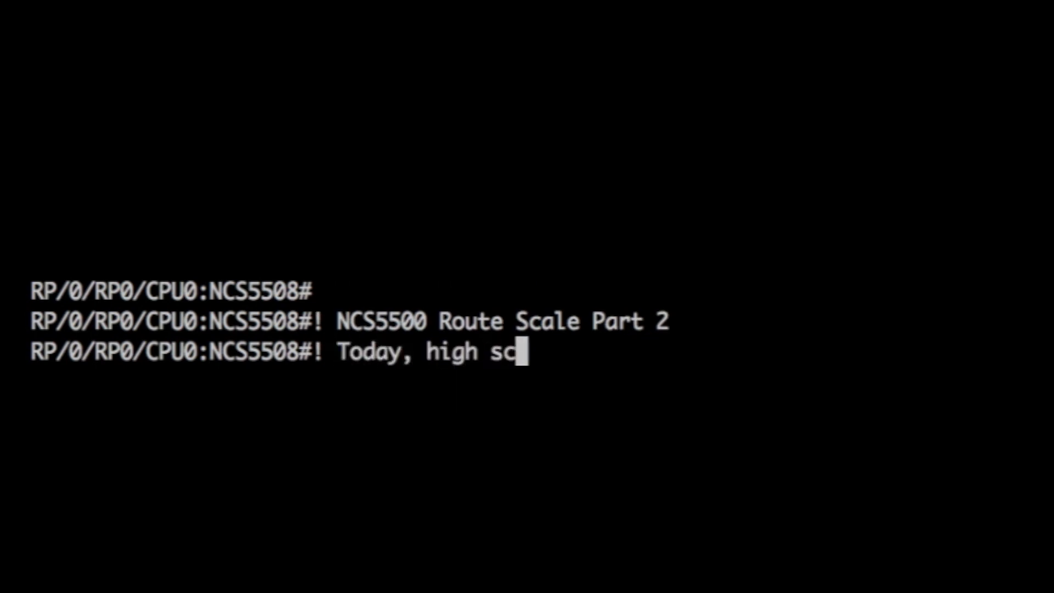
text(ale routing with ex)
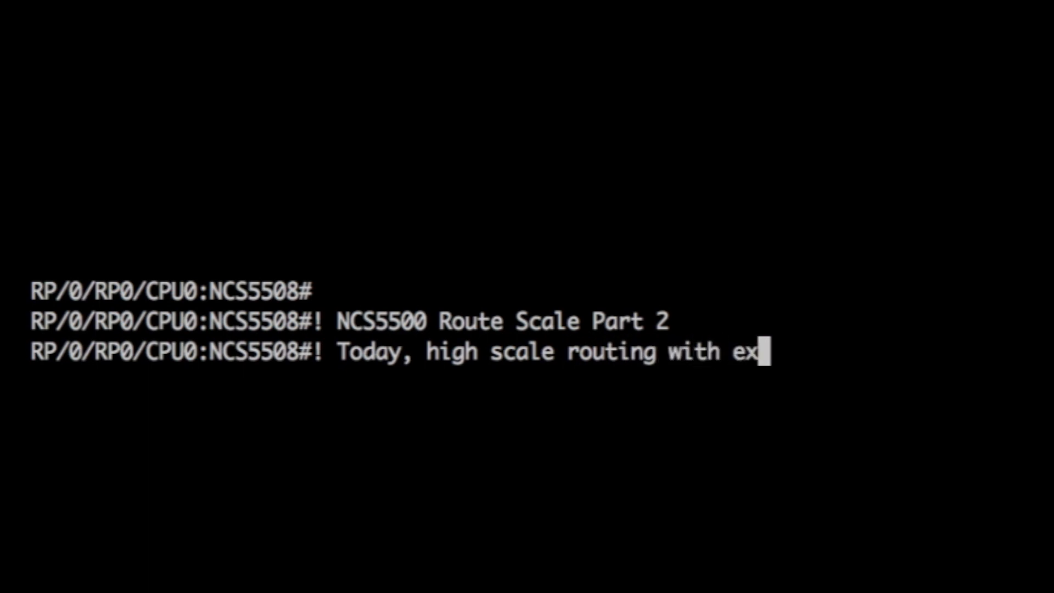
text(ternal TCAM)
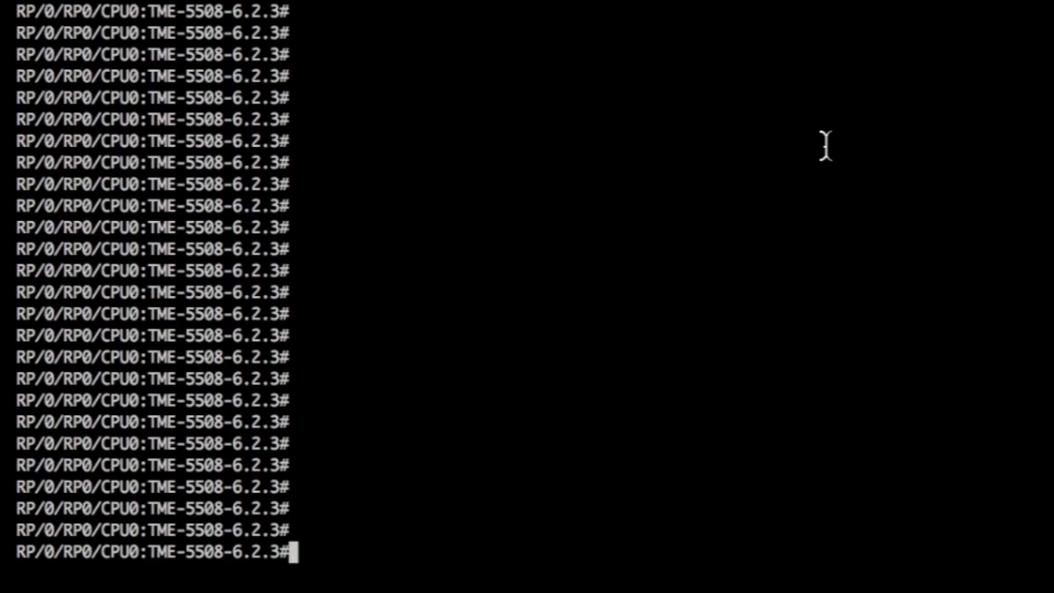
Step: Show platform nodes, line card 0/6 (NC55-24H12F-SE), and IPv4 (~1.22M) and IPv6 (63,384) route summaries
text(sh platform vm)
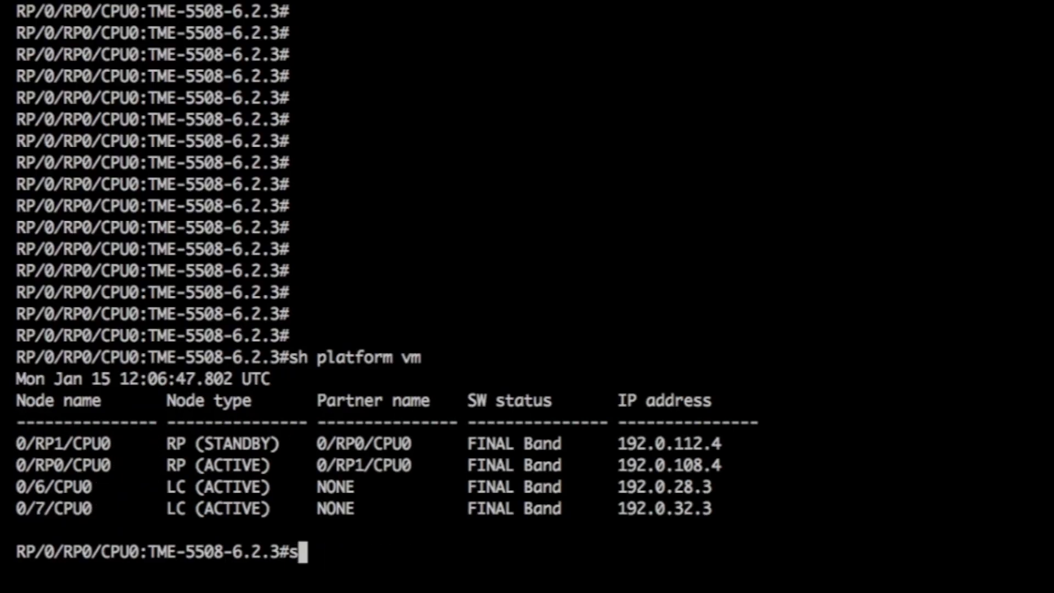
text(h platform 0/6)
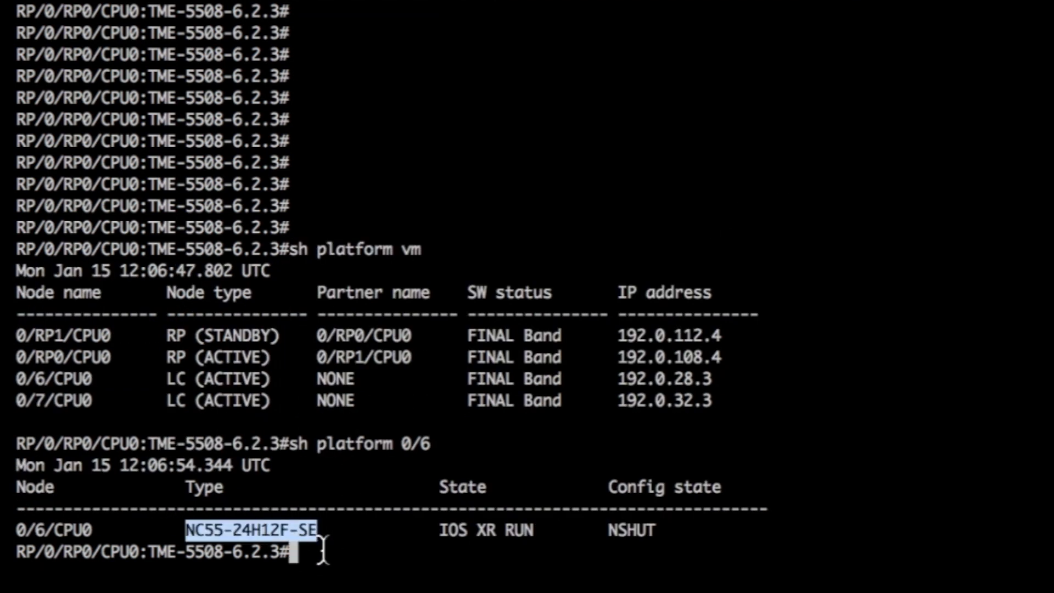
text(sh route sum)
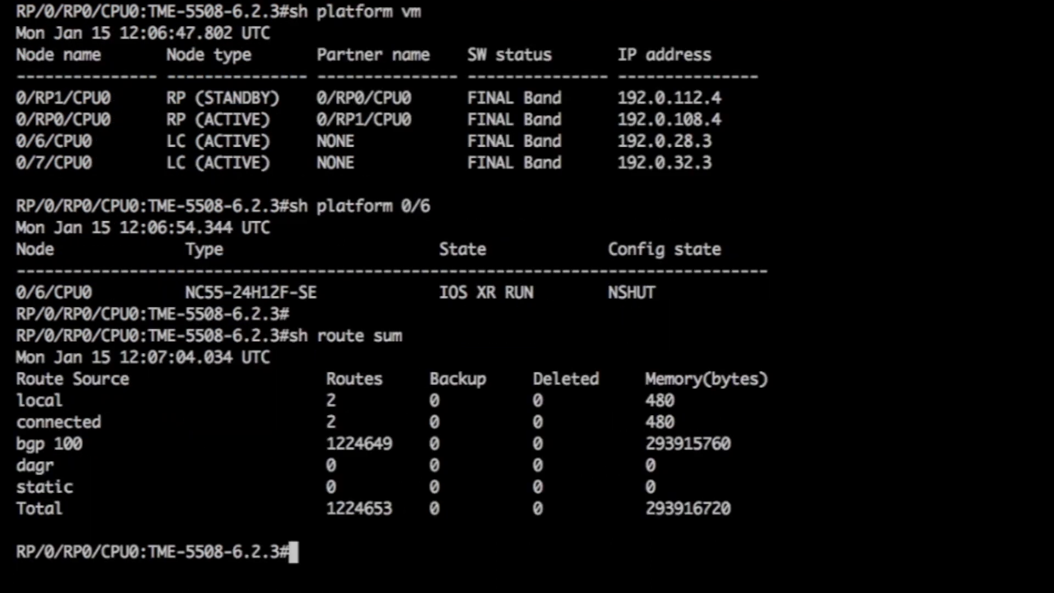
double_click(359, 508)
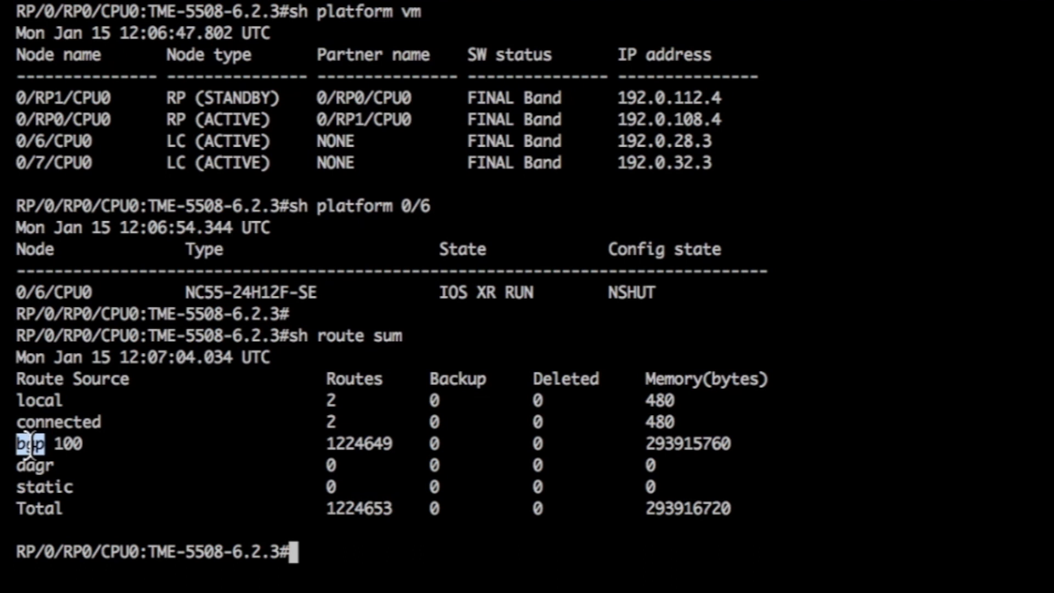
text(sh route ipv6 un sum)
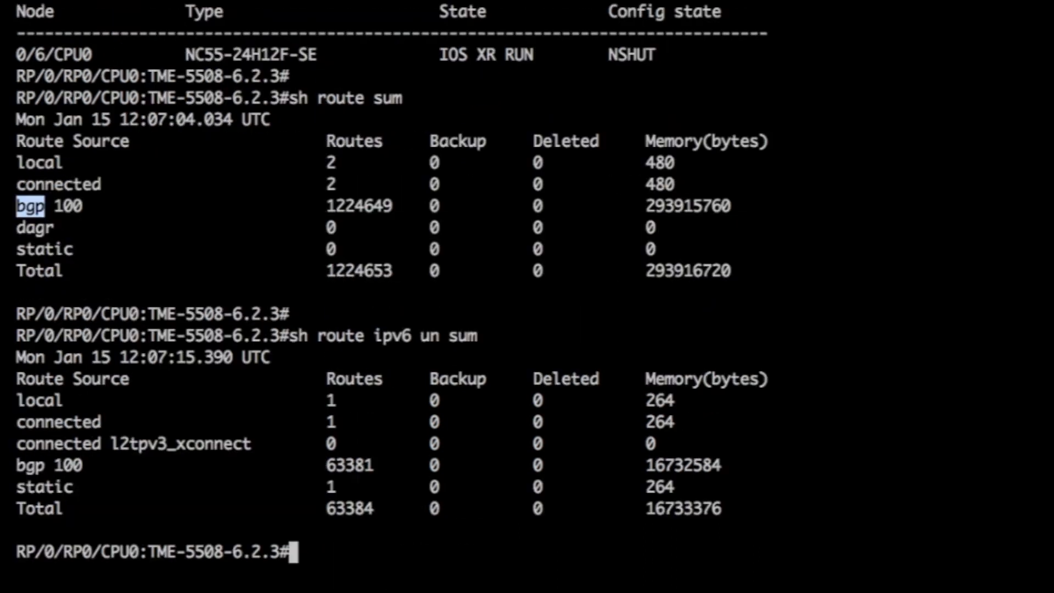
double_click(348, 508)
text(sh)
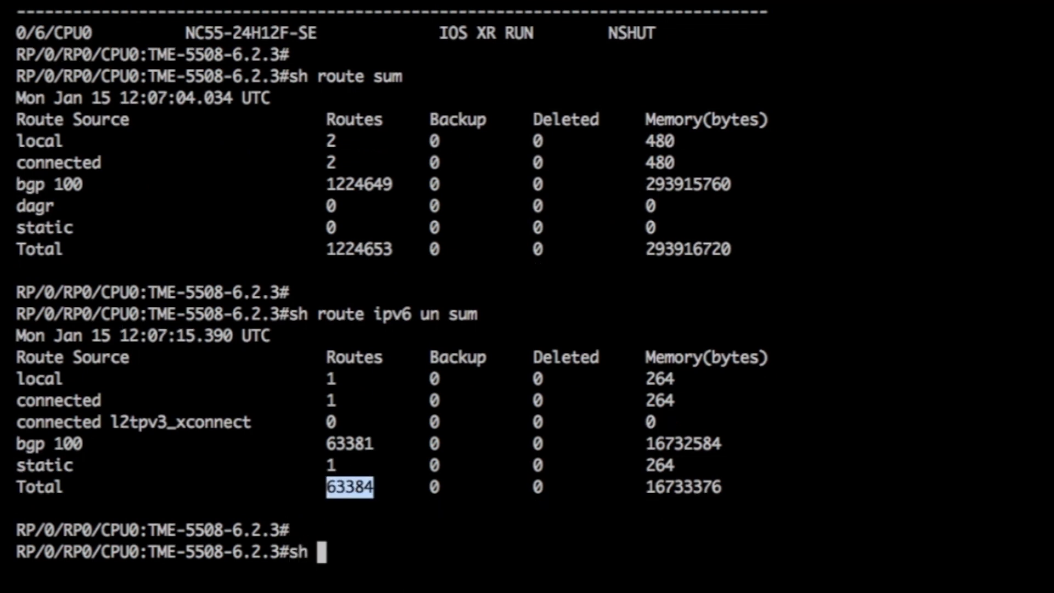
Step: Page through 'sh dpa resources iproute' for 0/6/CPU0: 1,224,675 routes per NPU, zero errors
text(dpa re)
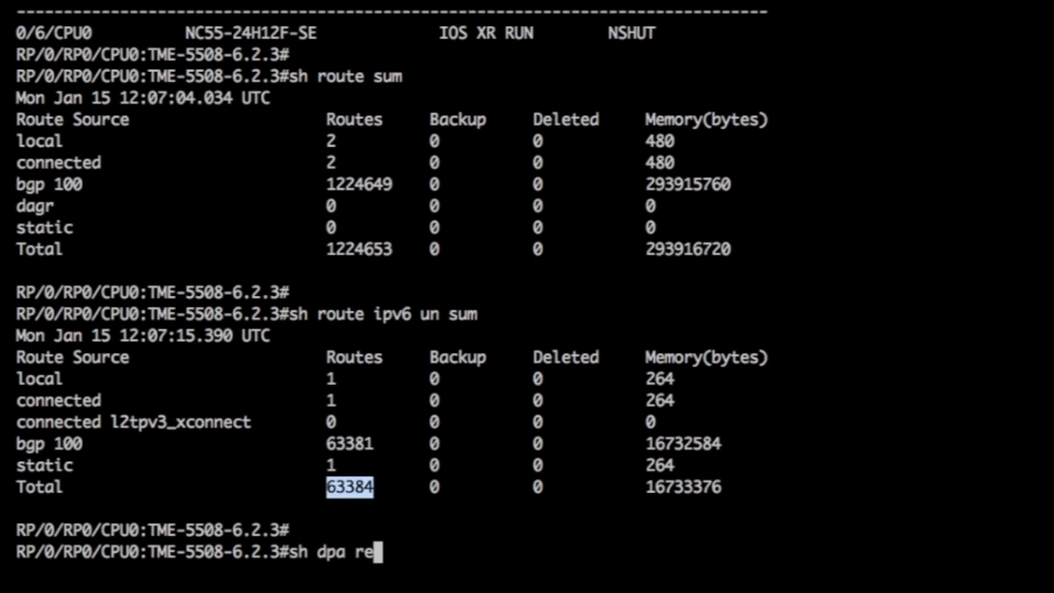
text(sources iproute loc 0/6/CPU0)
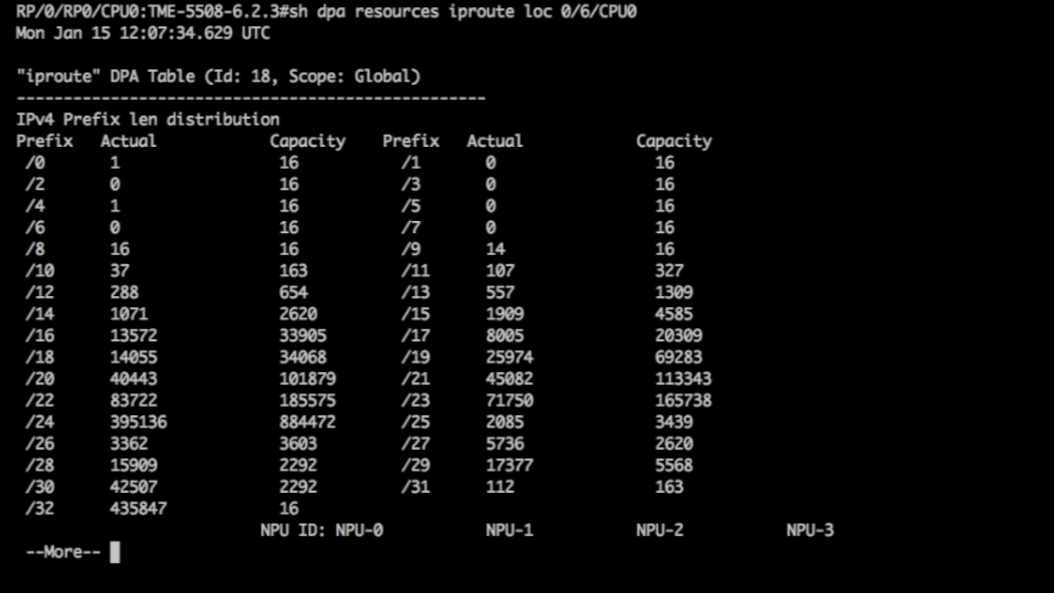
mouse_move(306, 529)
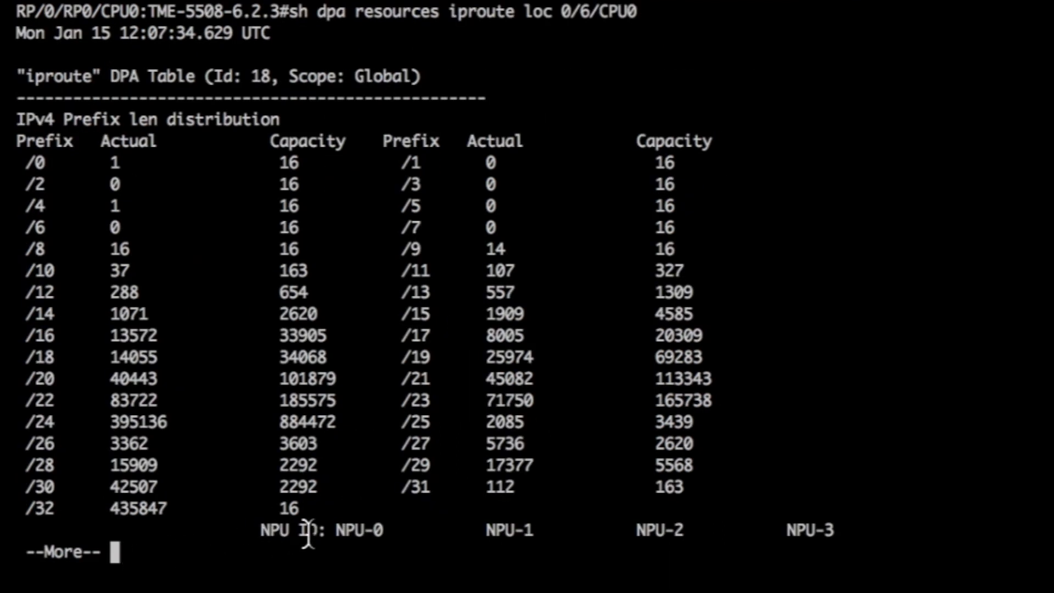
key(space)
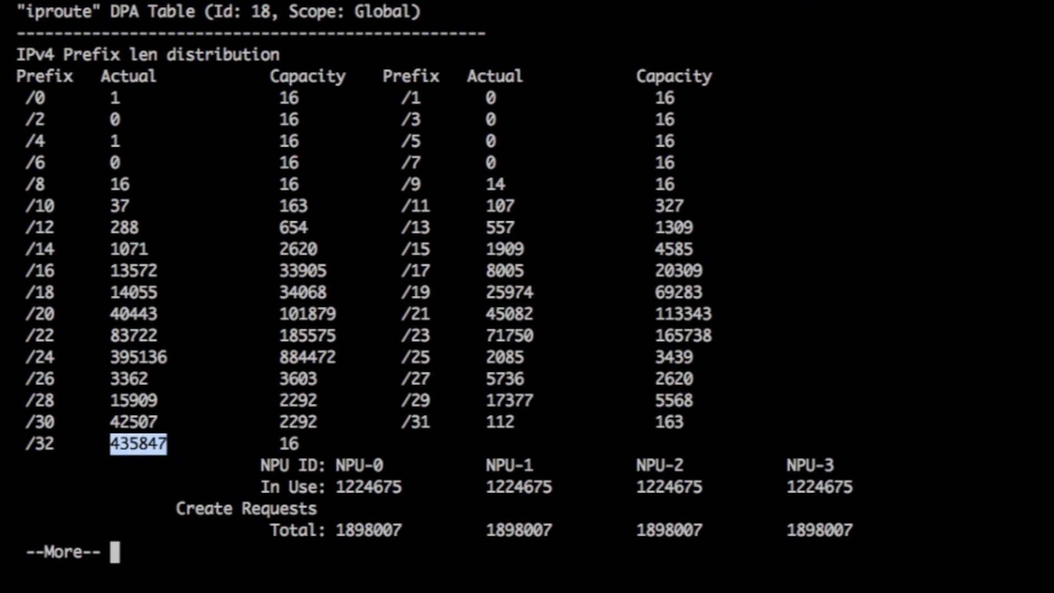
key(space)
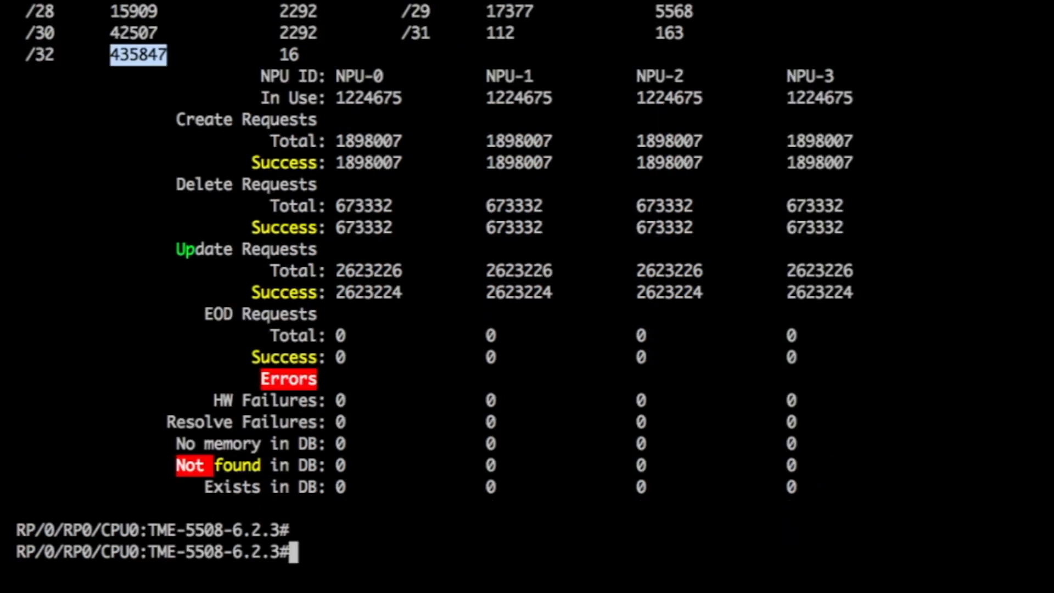
Step: Show the DPA IPv6 route resources for 0/6/CPU0, showing 63,391 entries per NPU with no errors
text(sh dpa resources iproute loc 0/6/CPU0)
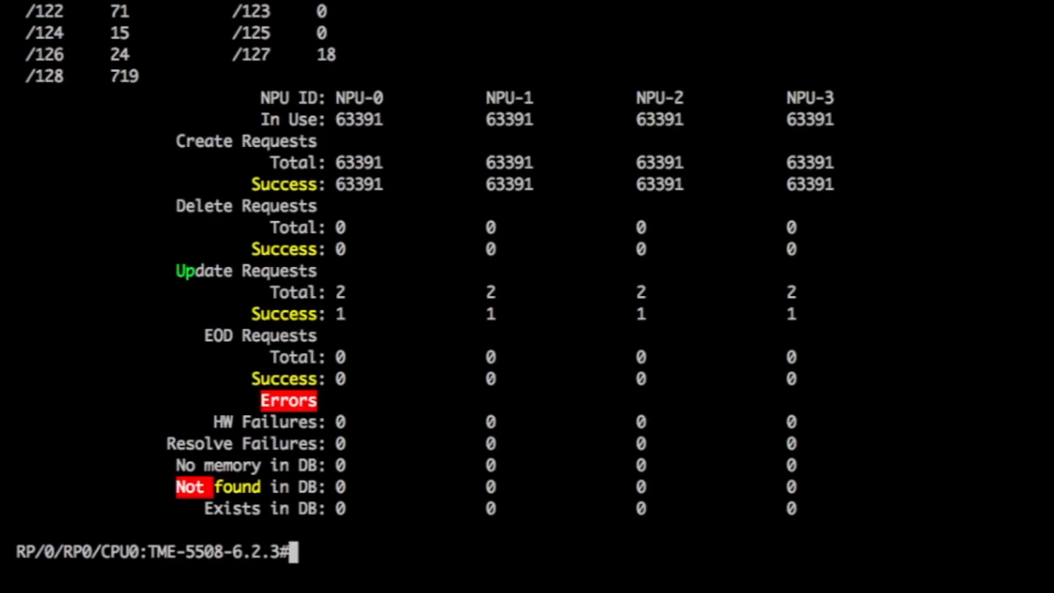
text(sh contr npu resources)
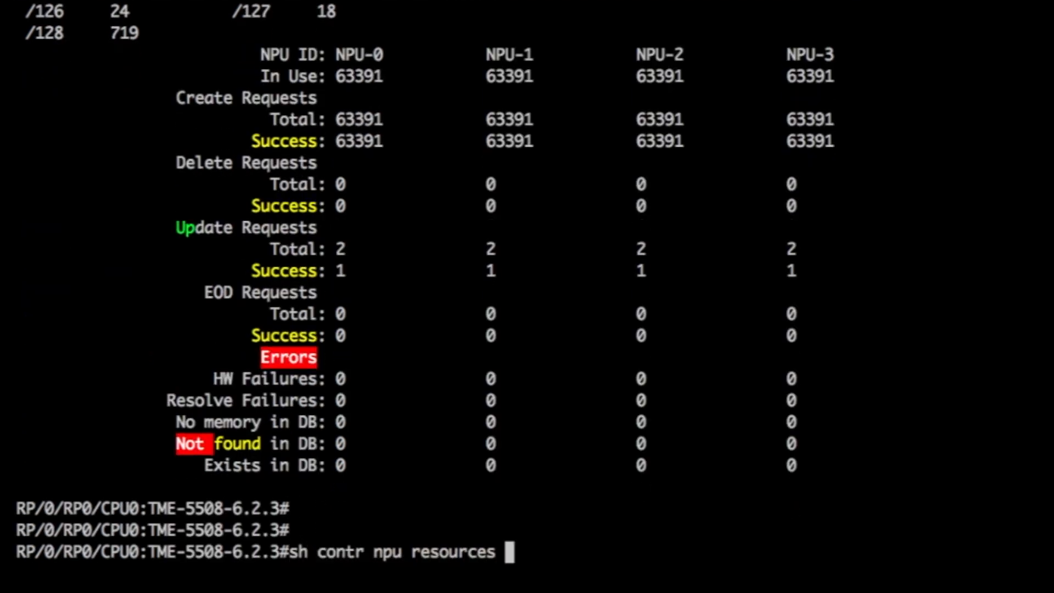
Step: Check LEM, LPM and external TCAM IPv4 usage on 0/6: 788,828 entries, 48%, state green
text(lem loc 0/6)
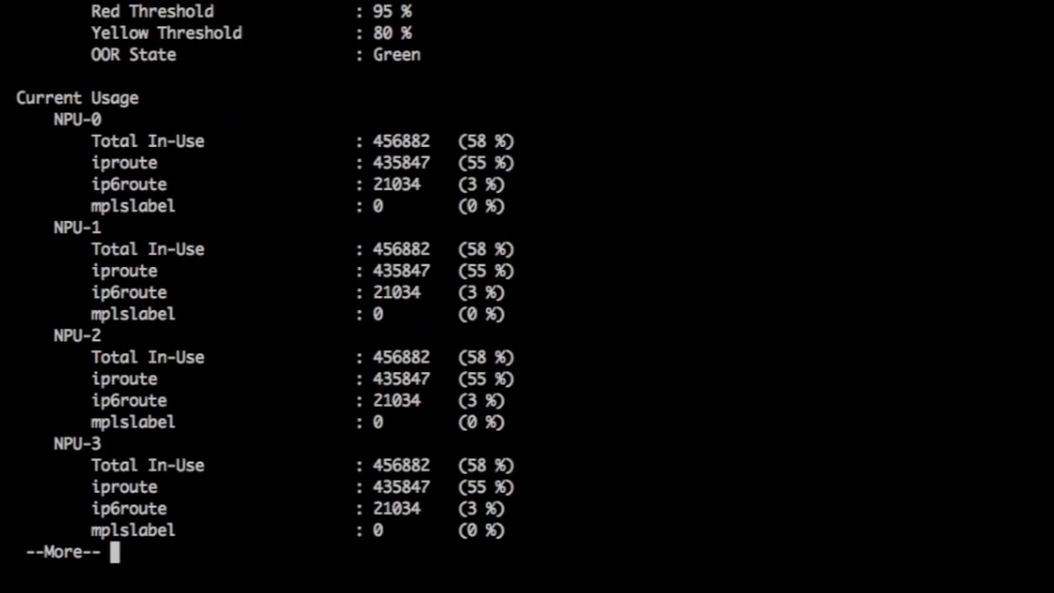
double_click(400, 141)
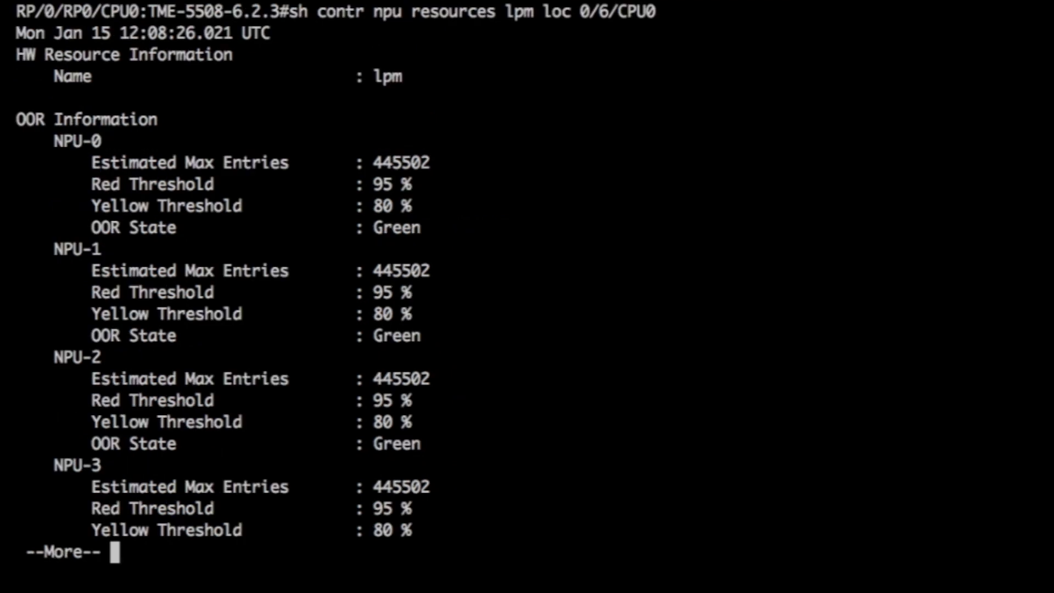
key(space)
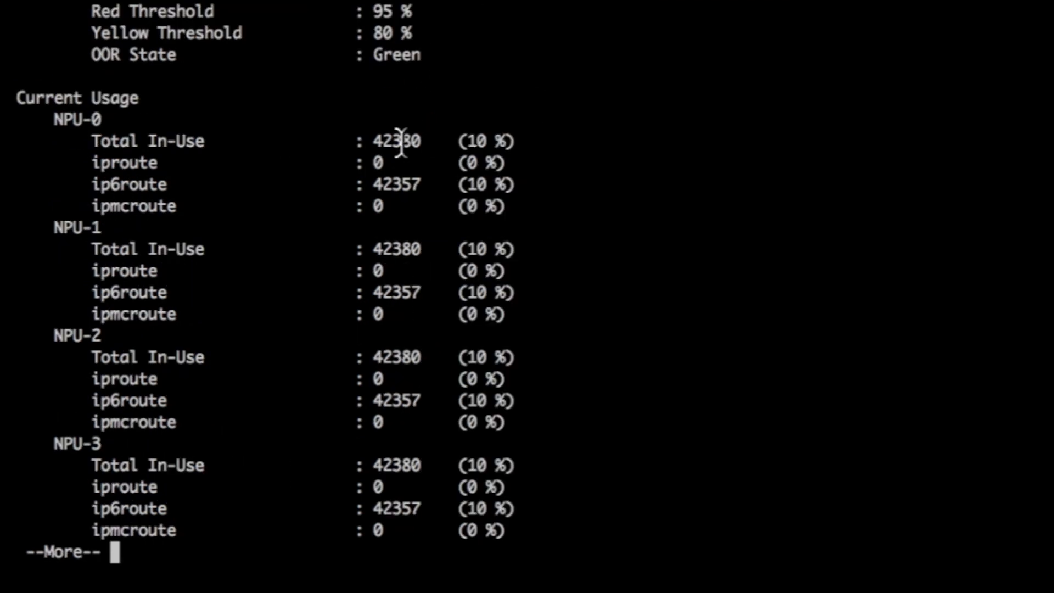
double_click(395, 184)
text(sh contr npu resources l)
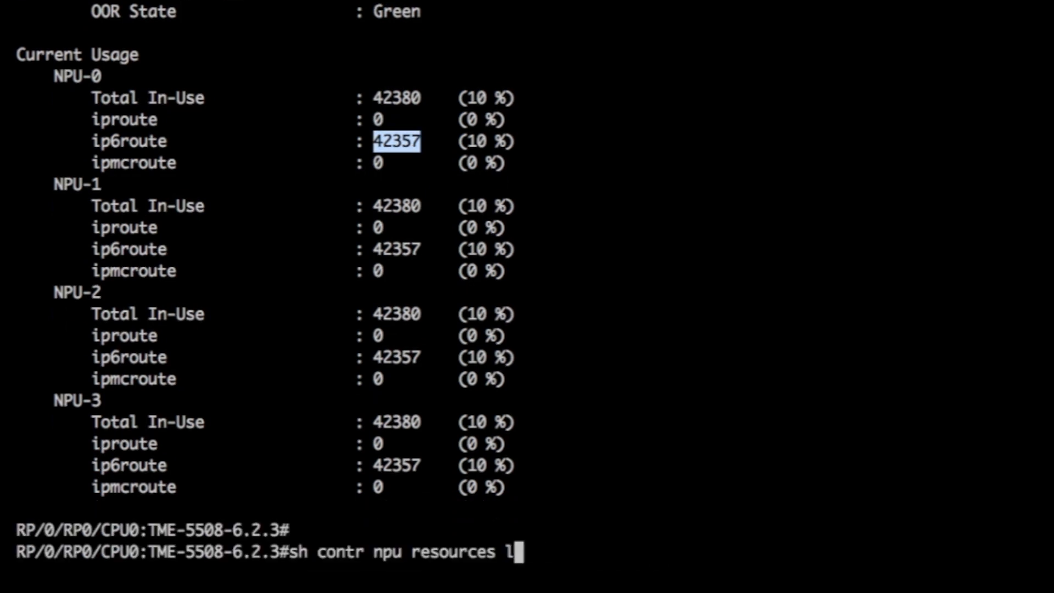
text(exttcamipv4 loc 0/6)
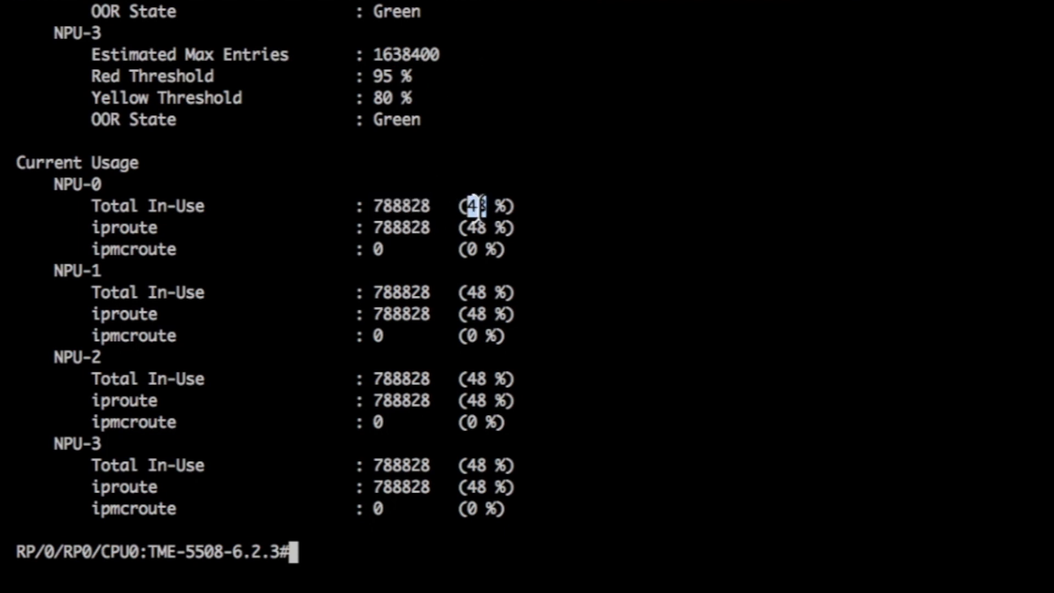
text(sh contr npu externaltcam loc 0/6/CPU0)
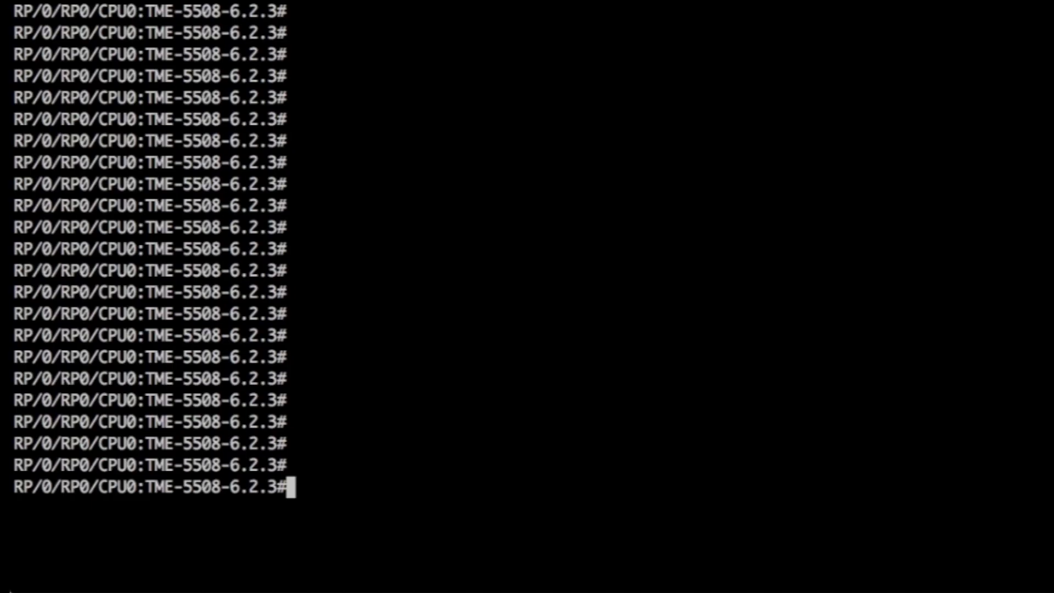
Step: Show the larger IPv4 (1,612,276) and IPv6 unicast (108,247) route summaries
text(sh route sum)
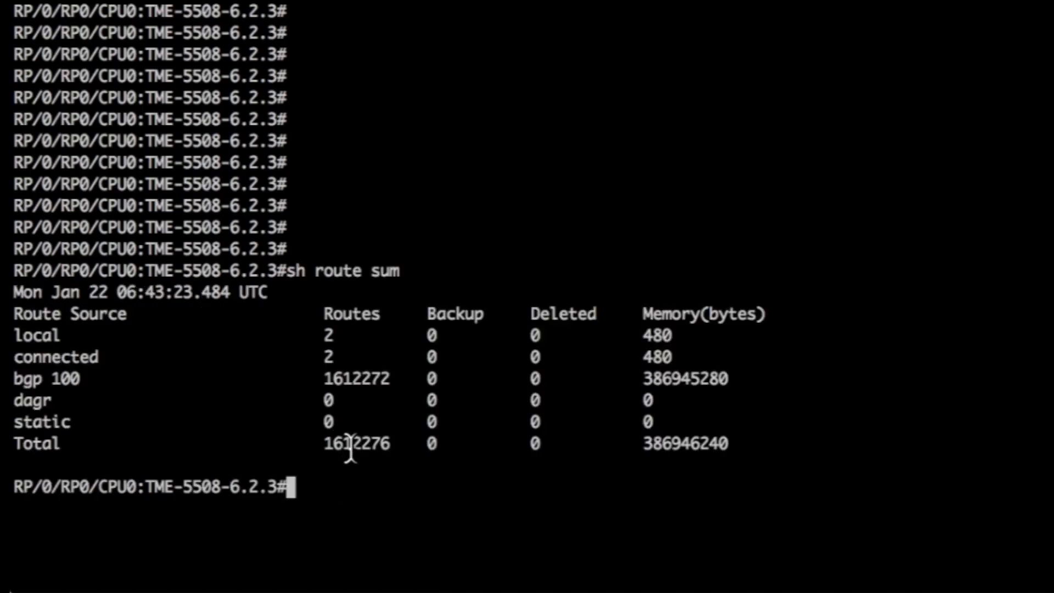
text(sh r)
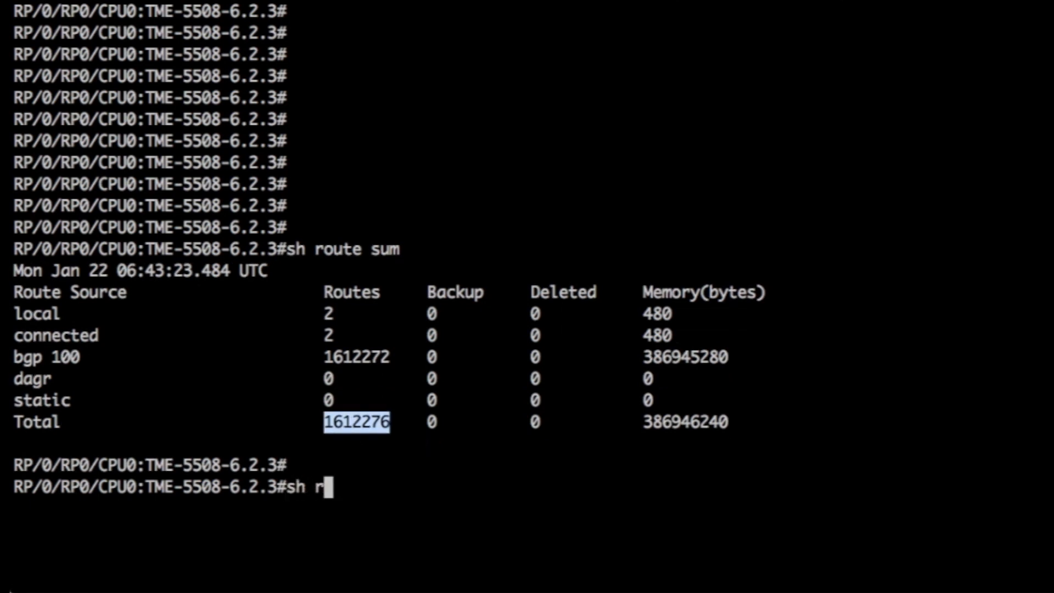
text(oute iv)
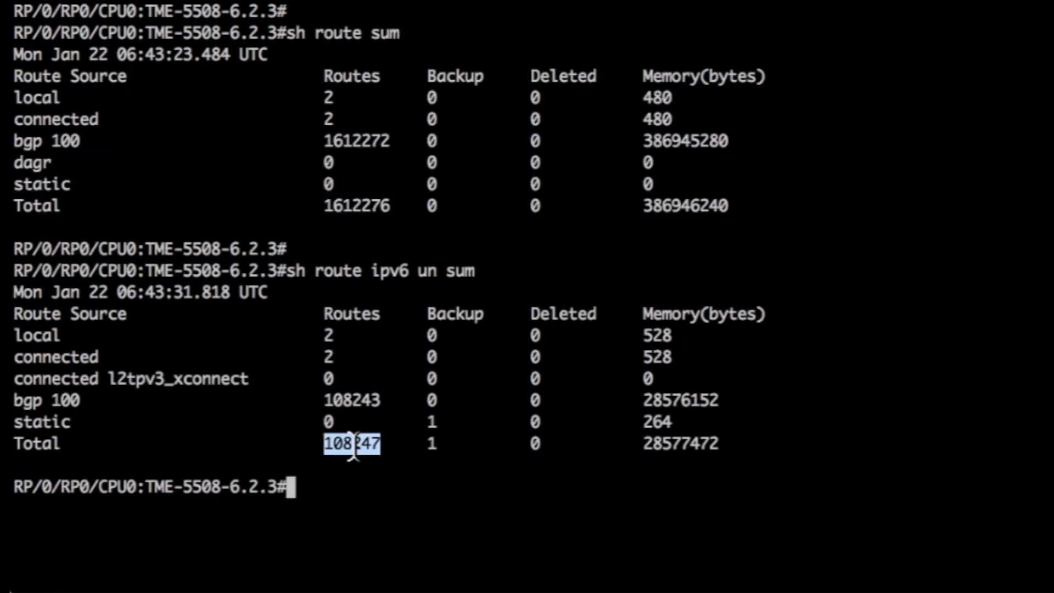
text(sh contr npu res)
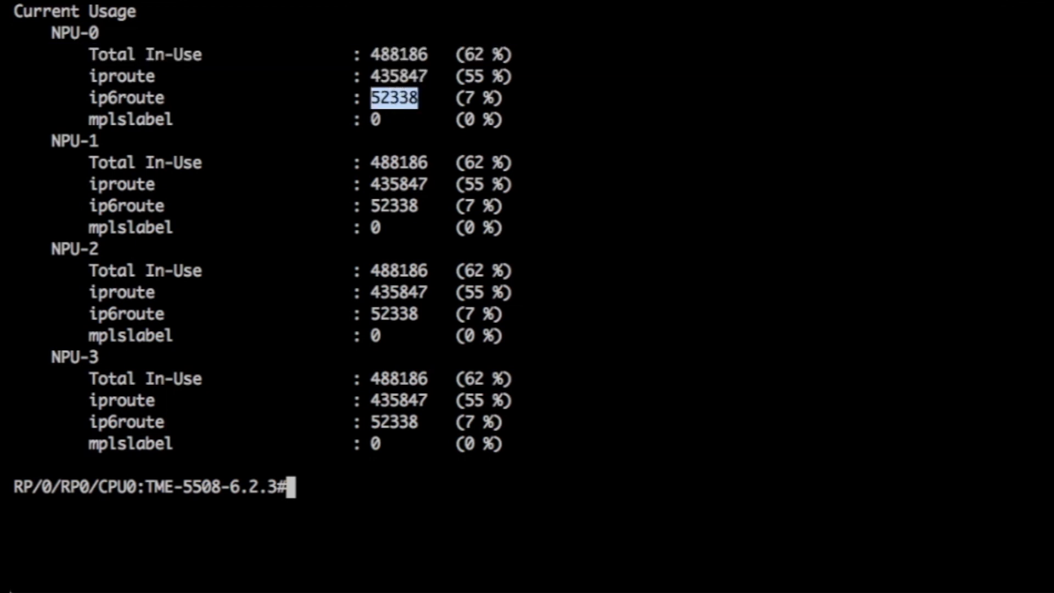
Step: Check NPU resources: 55,950 IPv6 LPM entries (12%) and 1,176,451 external TCAM IPv4 entries (72%)
text(sh contr npu res)
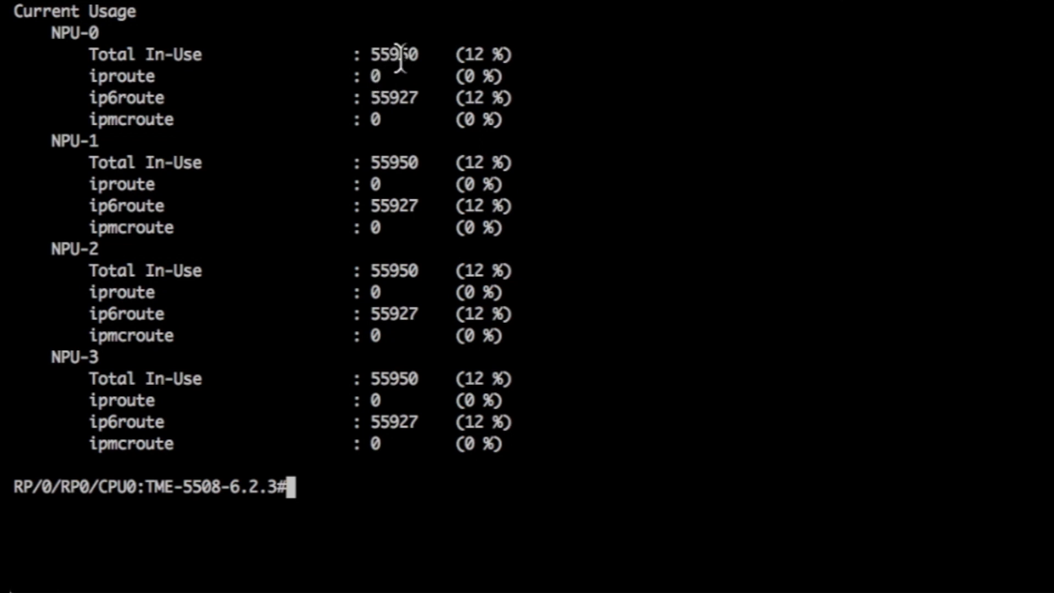
double_click(391, 98)
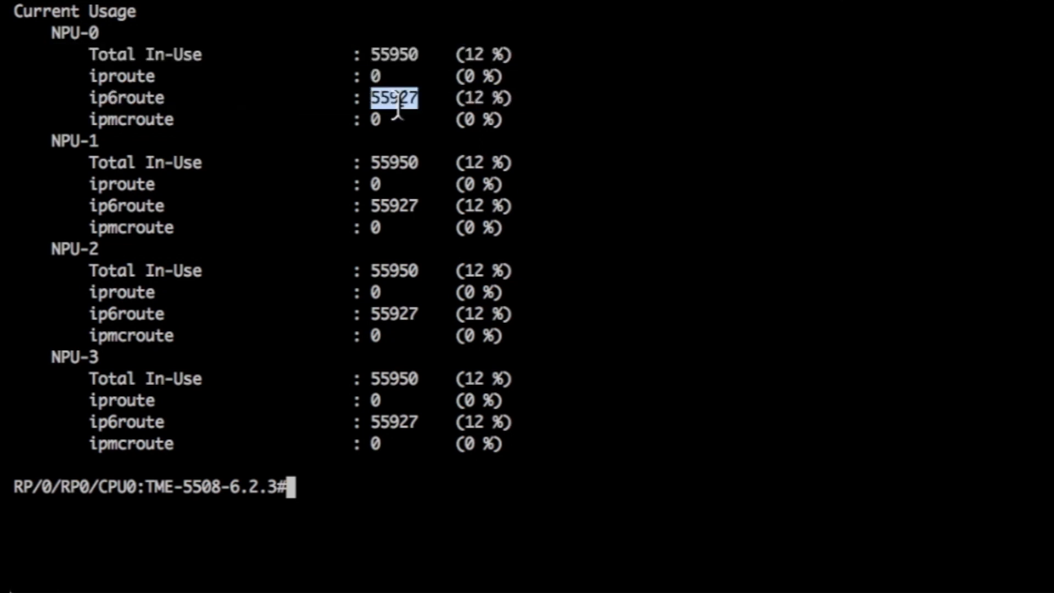
text(sh contr npu resources)
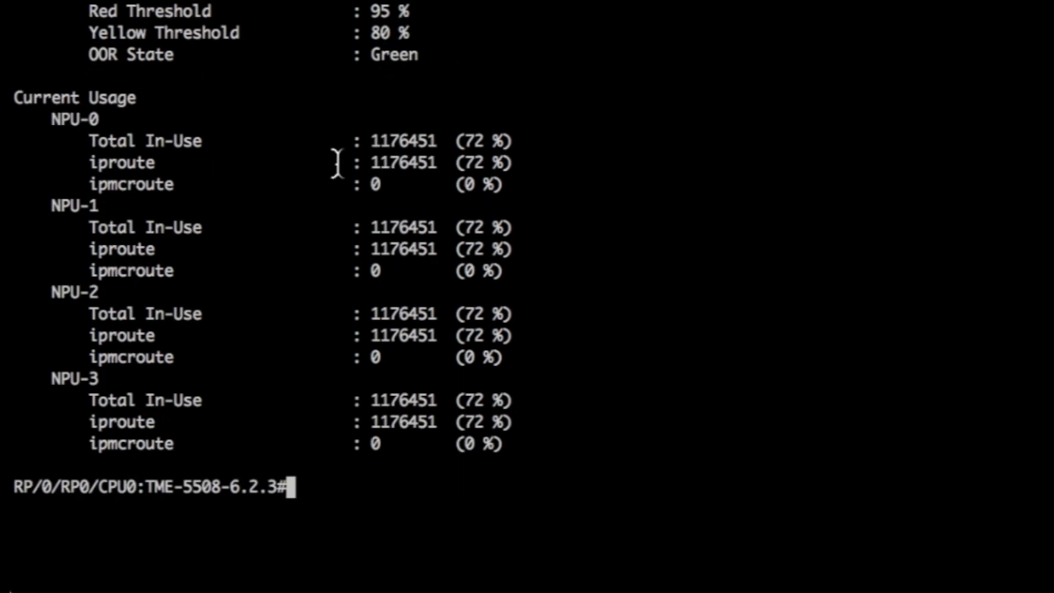
double_click(144, 141)
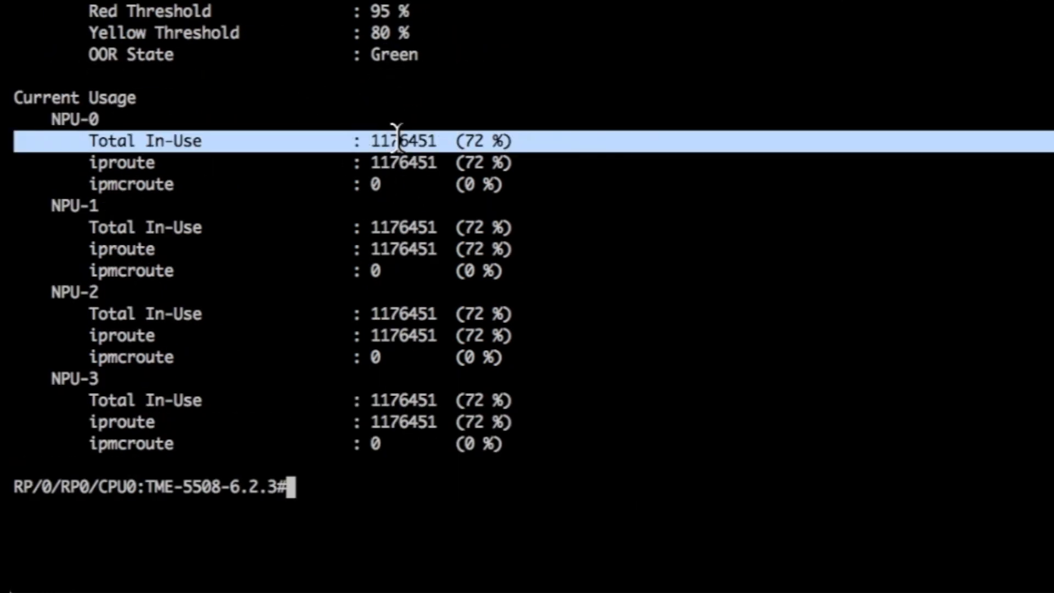